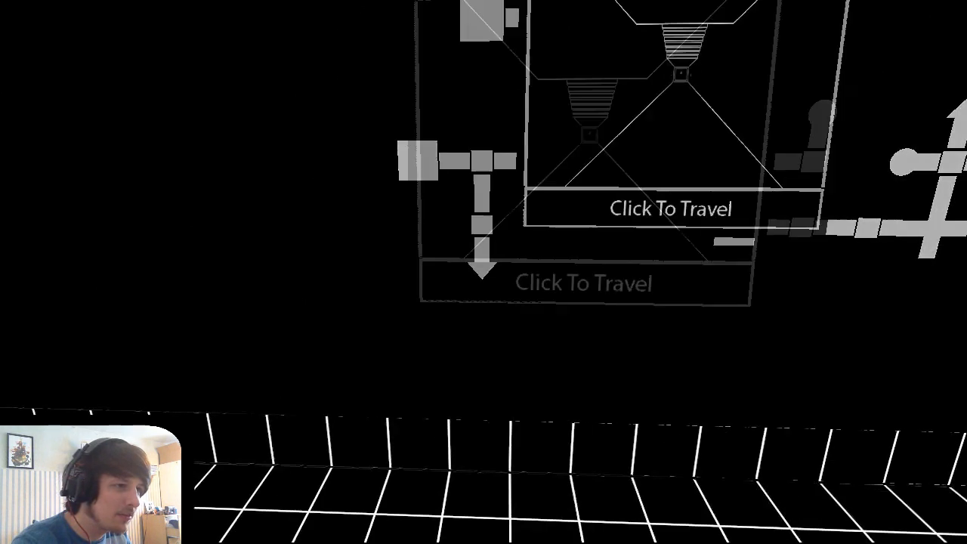
{"action": "left_click", "coordinate": [673, 209]}
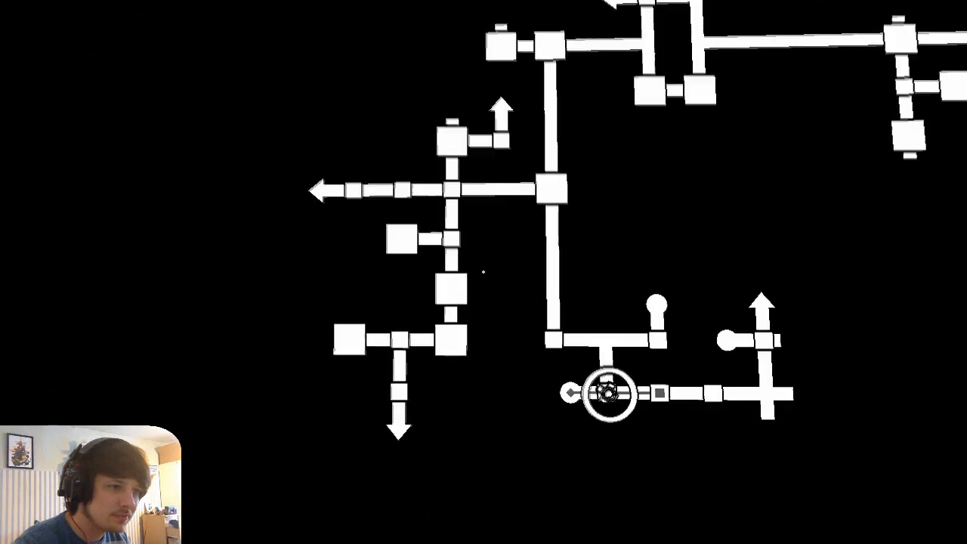
{"action": "left_click", "coordinate": [607, 396]}
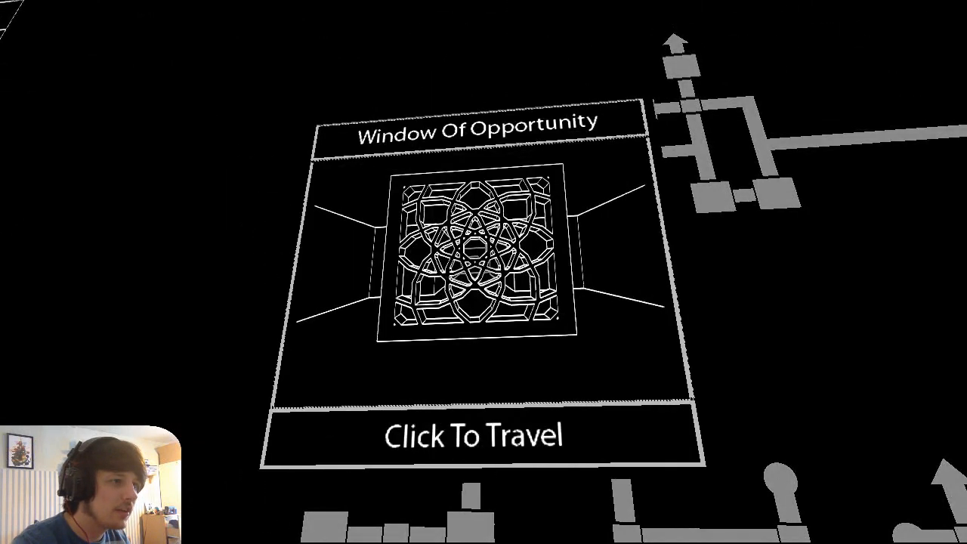
{"action": "left_click", "coordinate": [469, 435]}
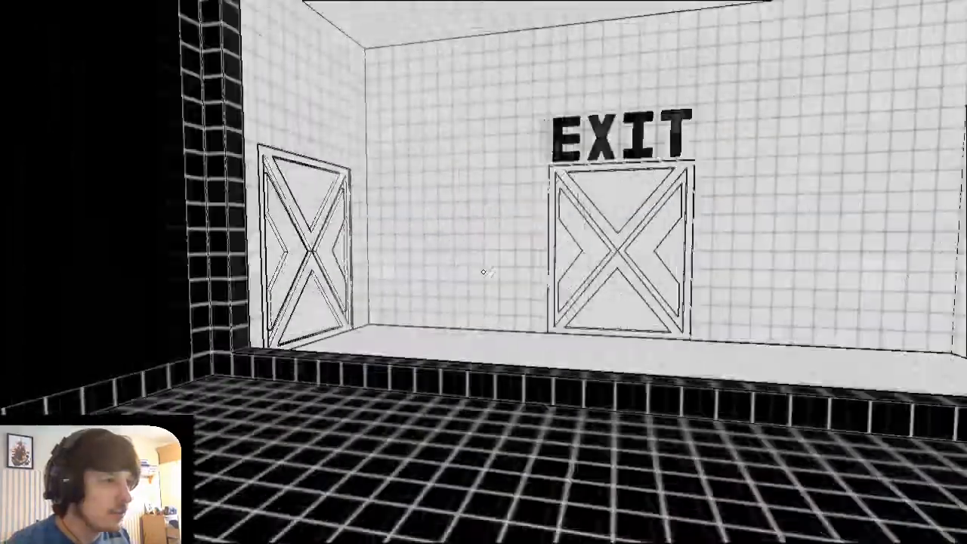
{"action": "left_click", "coordinate": [623, 250]}
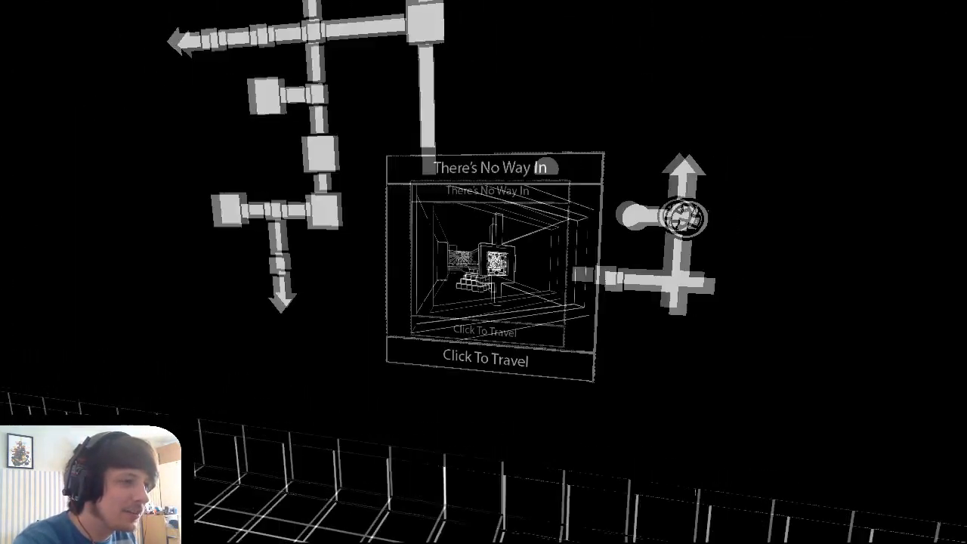
{"action": "left_click", "coordinate": [489, 272]}
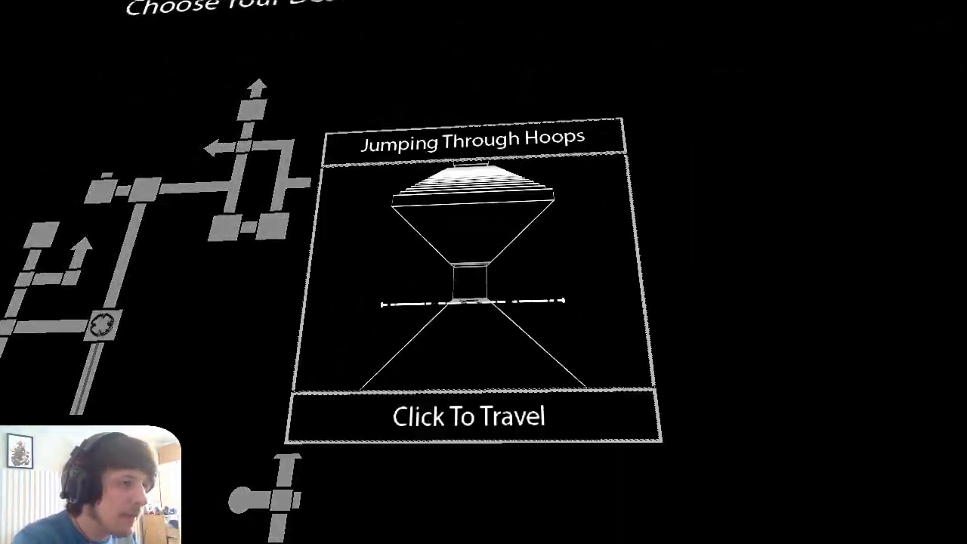
{"action": "left_click", "coordinate": [470, 417]}
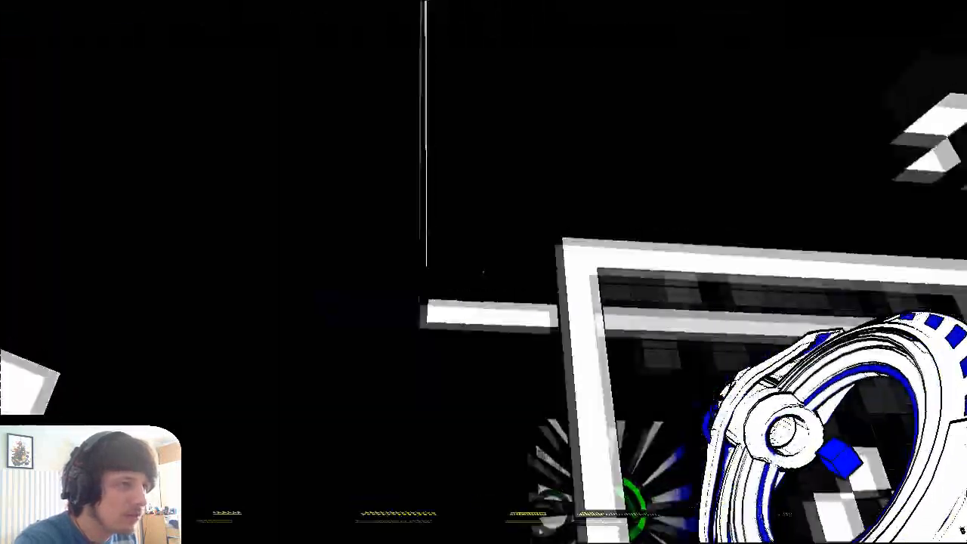
{"action": "mouse_move", "coordinate": [483, 272]}
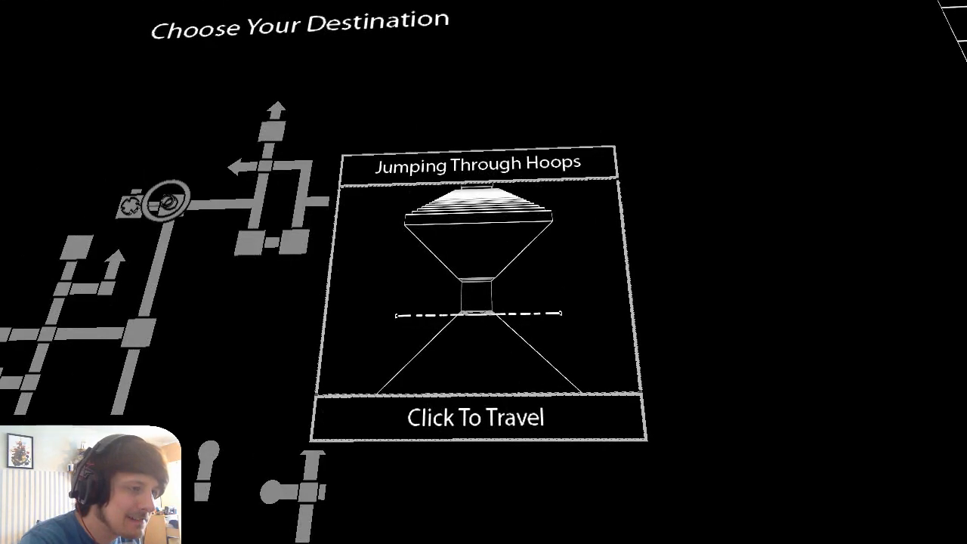
{"action": "left_click", "coordinate": [475, 418]}
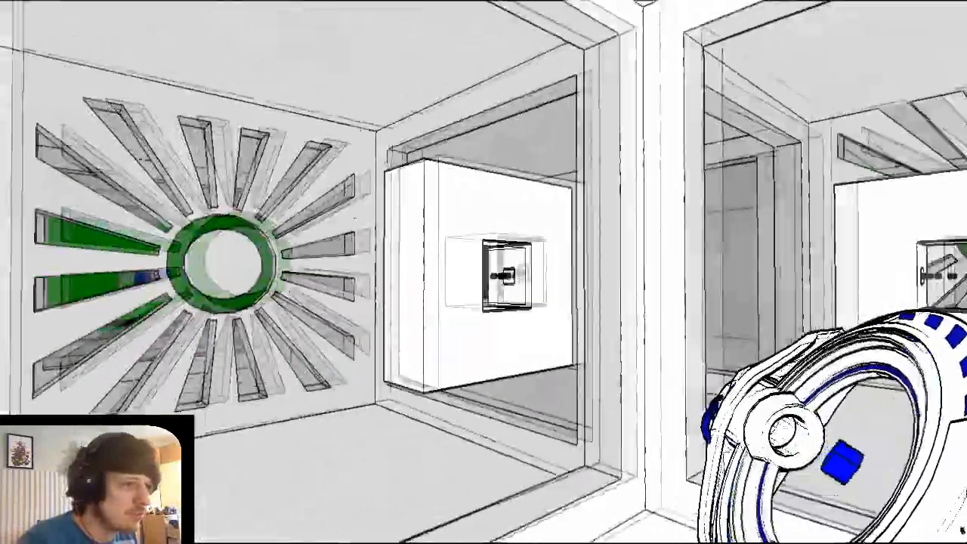
{"action": "mouse_move", "coordinate": [483, 272]}
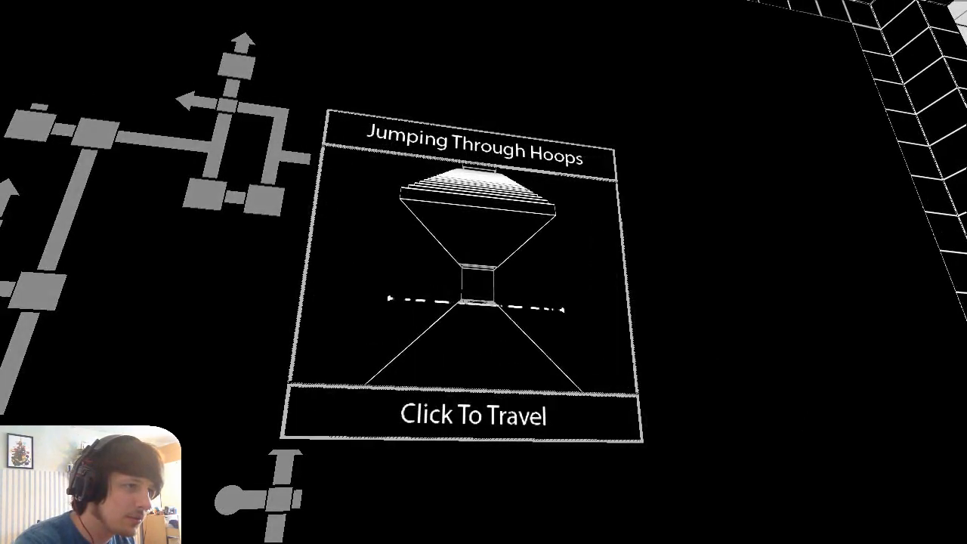
{"action": "left_click", "coordinate": [474, 415]}
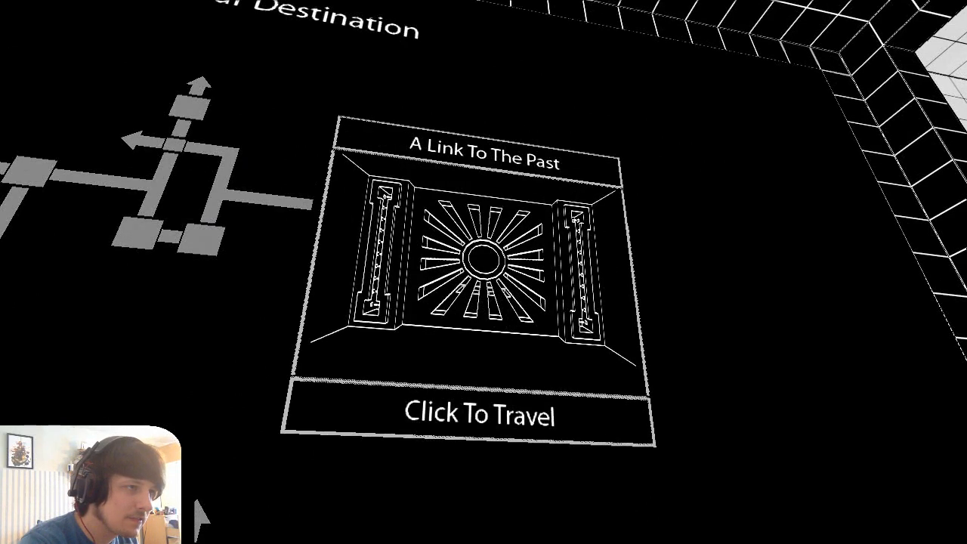
{"action": "left_click", "coordinate": [475, 417]}
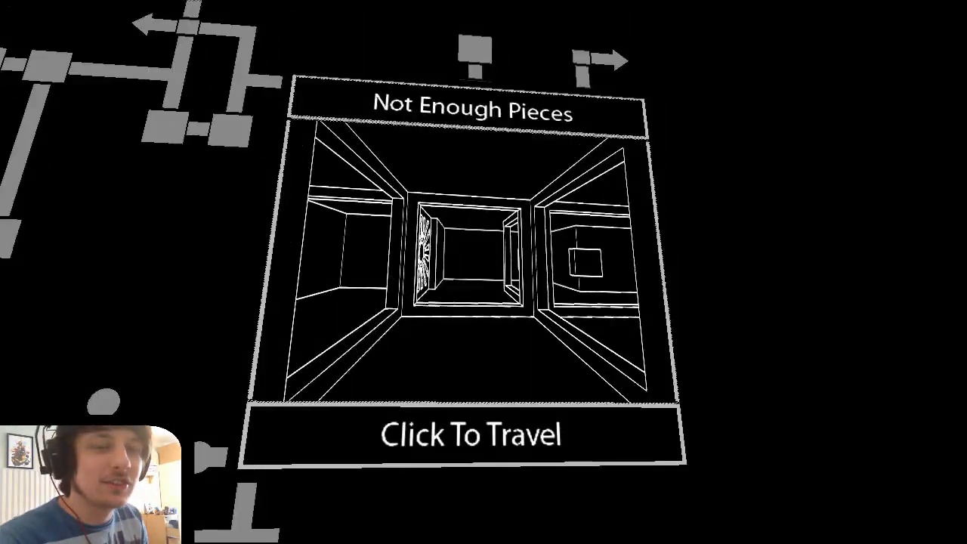
{"action": "left_click", "coordinate": [469, 435]}
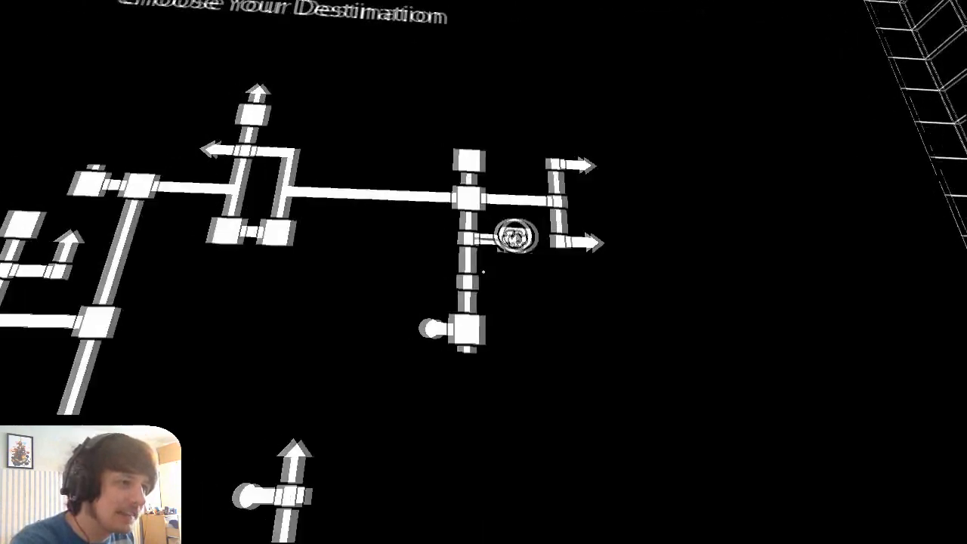
{"action": "left_click", "coordinate": [511, 238]}
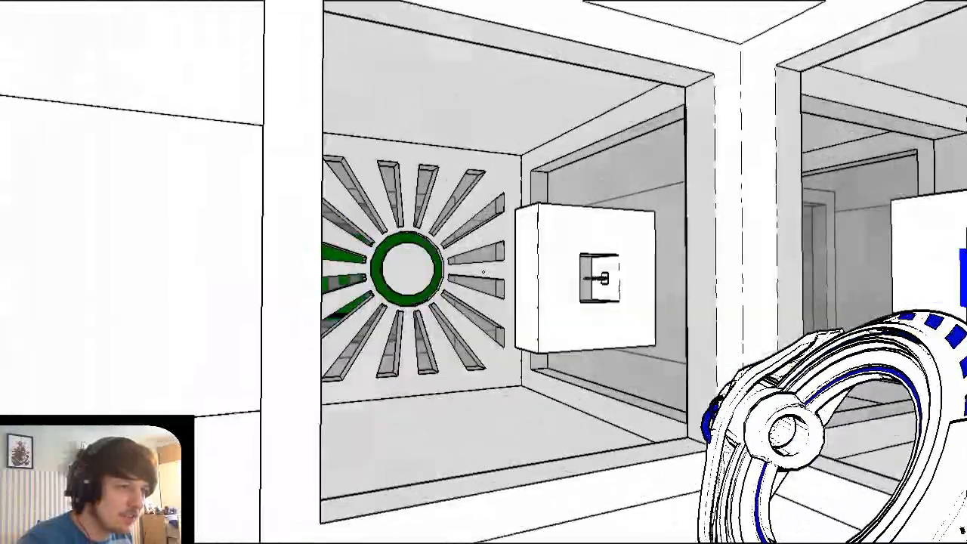
{"action": "scroll", "scroll_direction": "left", "scroll_amount": 3}
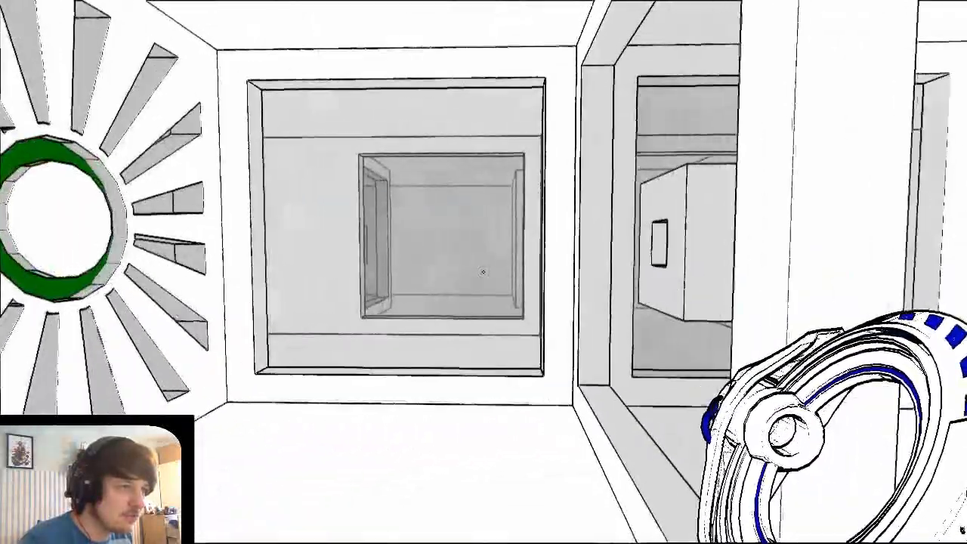